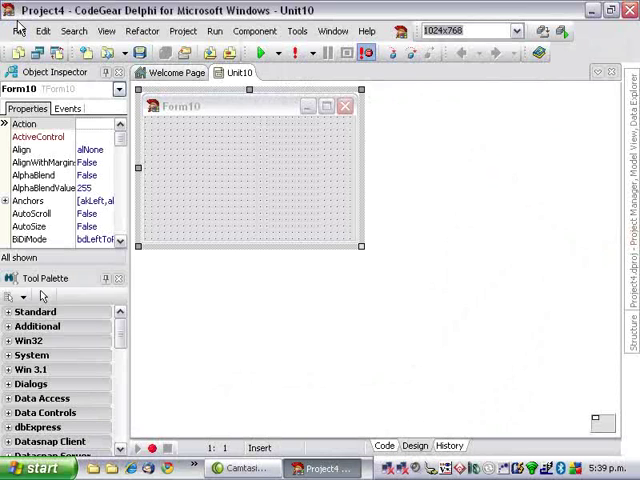
- Add a new empty Delphi unit, Unit1, to the project via File > New
{"action": "left_click", "coordinate": [18, 32]}
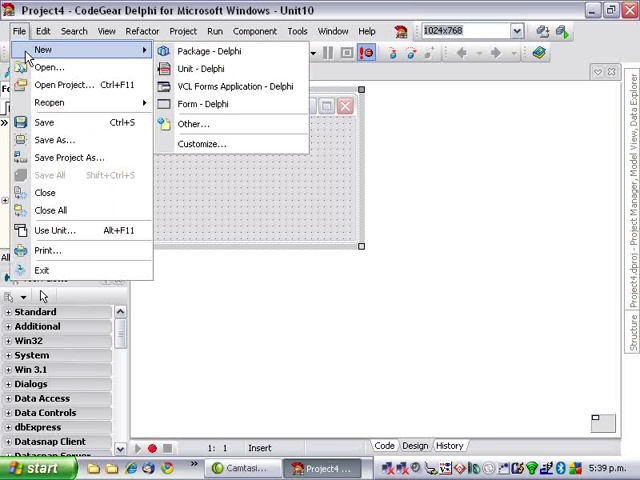
{"action": "left_click", "coordinate": [202, 68]}
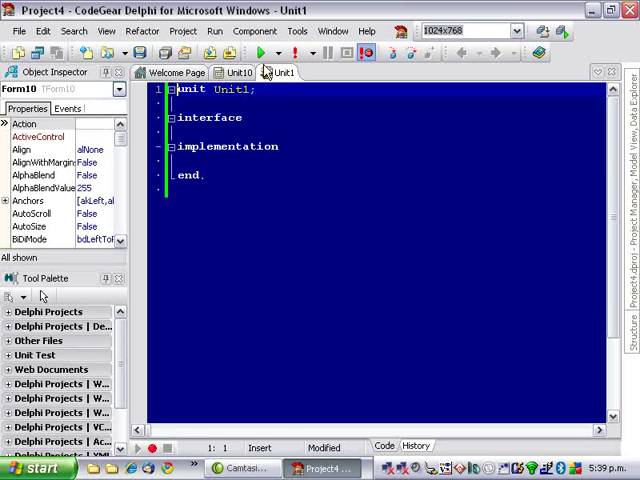
- Add an implementation uses clause listing Variants, SysUtils and Dialogs
{"action": "left_click", "coordinate": [290, 146]}
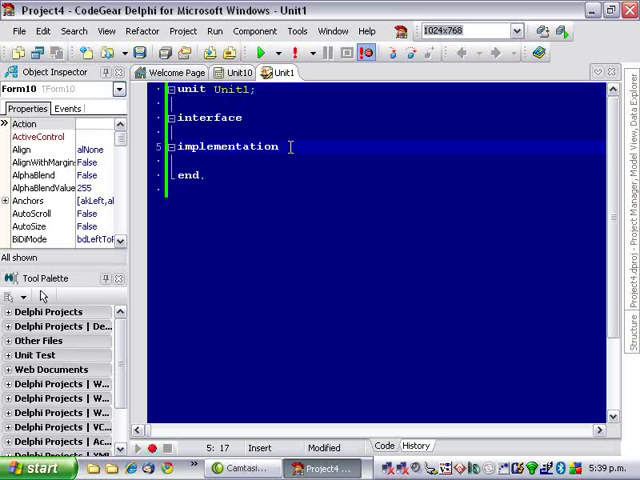
{"action": "type", "text": "uses"}
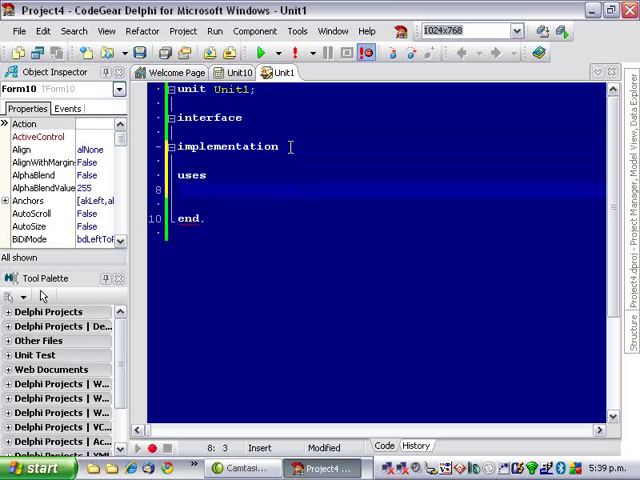
{"action": "type", "text": "Variants"}
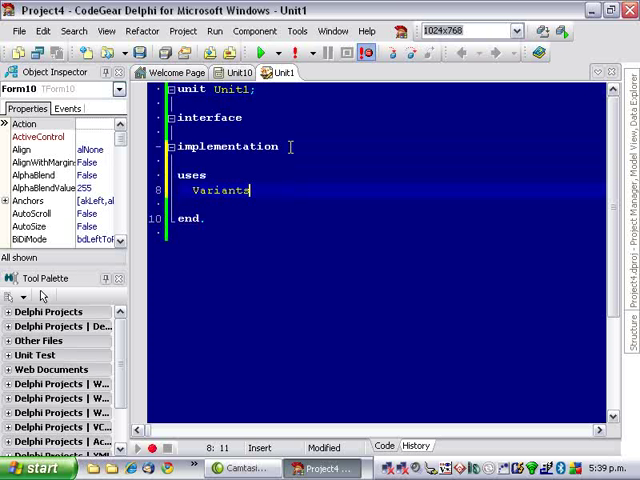
{"action": "type", "text": ","}
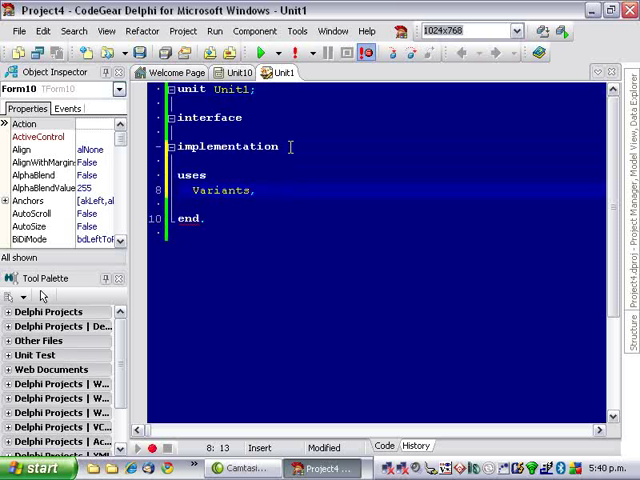
{"action": "type", "text": "SysUtils,"}
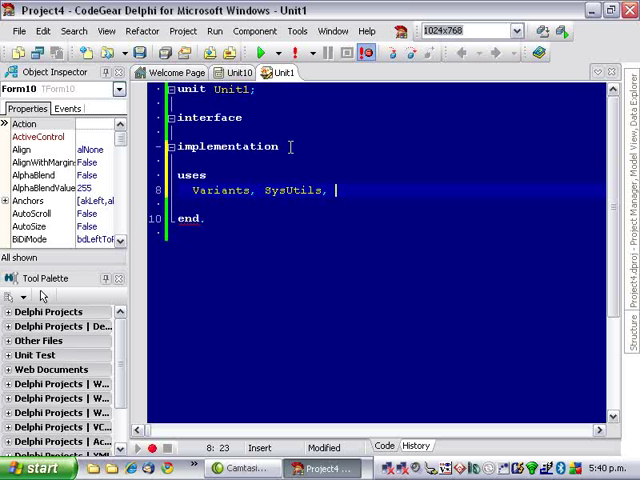
{"action": "type", "text": "Dial"}
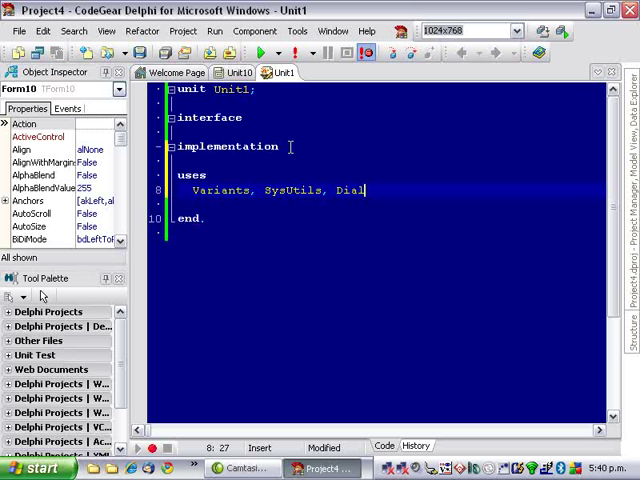
{"action": "type", "text": "ogs;"}
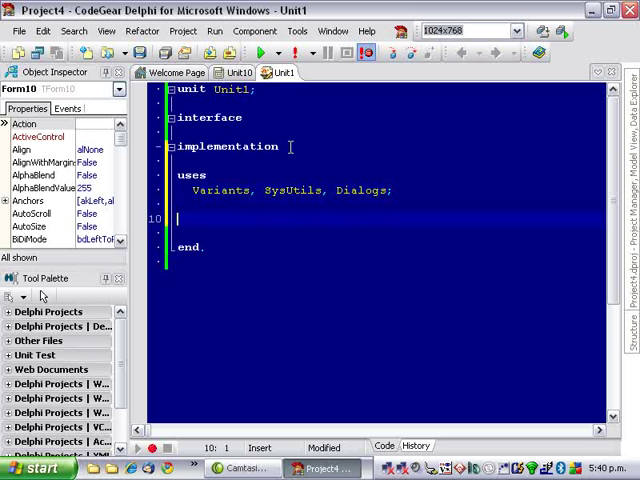
- Declare type TVarShowMessage = class(TInvokeableVariantType)
{"action": "type", "text": "type"}
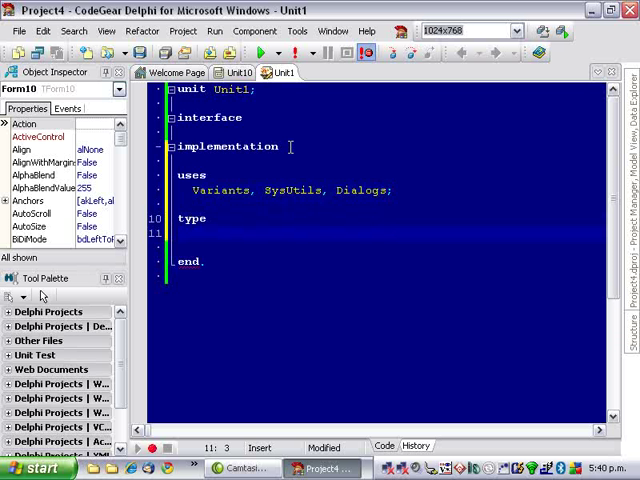
{"action": "type", "text": "TVar"}
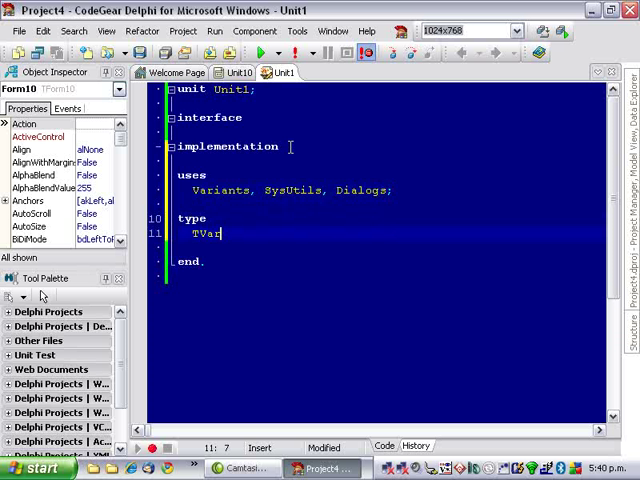
{"action": "type", "text": "ShowMessage"}
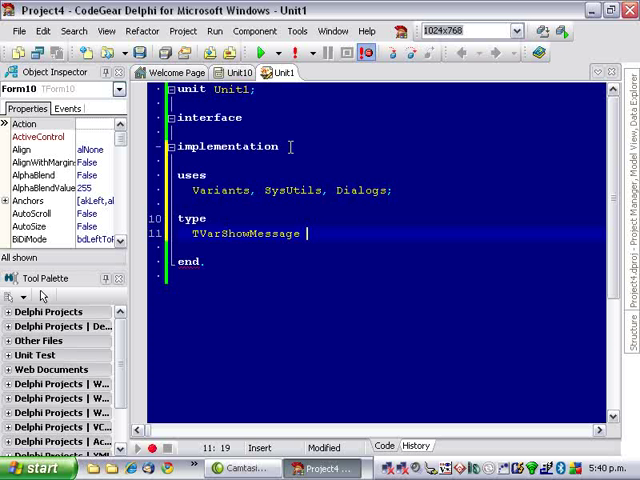
{"action": "type", "text": "= class"}
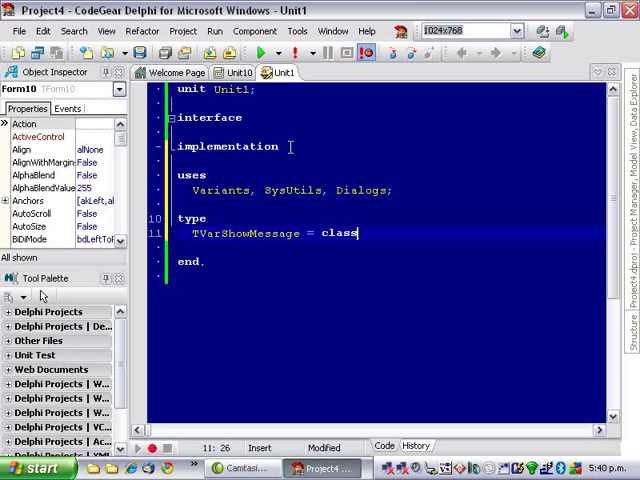
{"action": "type", "text": "("}
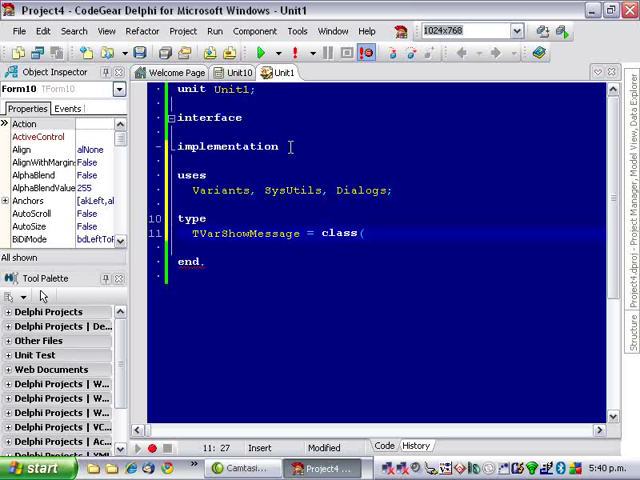
{"action": "type", "text": "TInvokeableVariantType"}
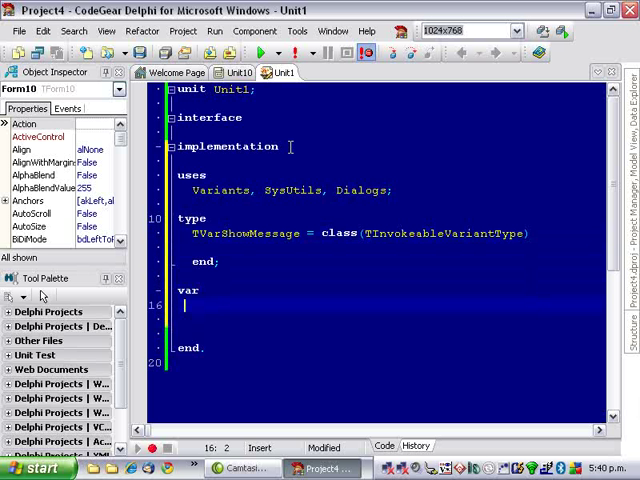
- Declare var VarShowMessage : TVarShowMessage = Nil
{"action": "type", "text": "Var"}
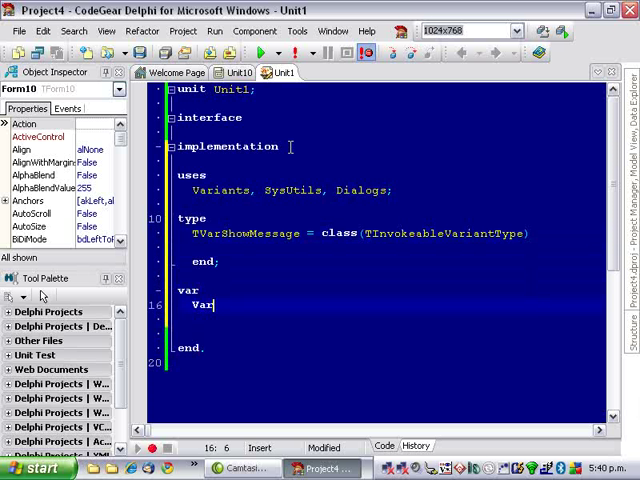
{"action": "type", "text": "ShowMessage"}
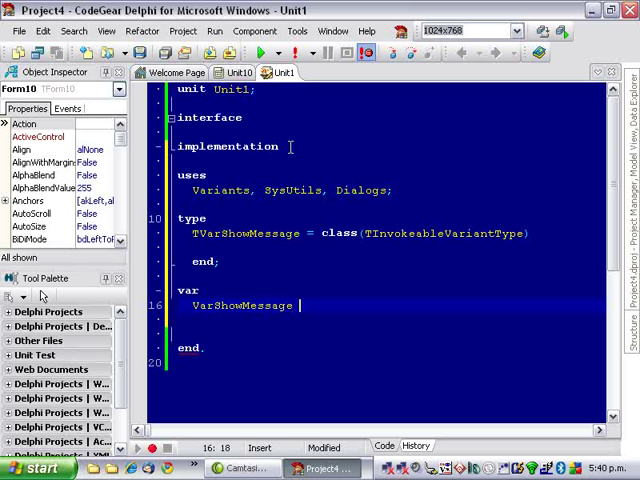
{"action": "type", "text": ": T"}
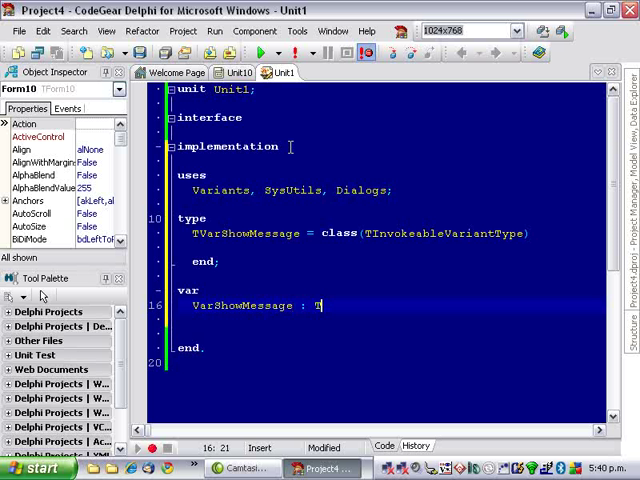
{"action": "type", "text": "VarShowMessage"}
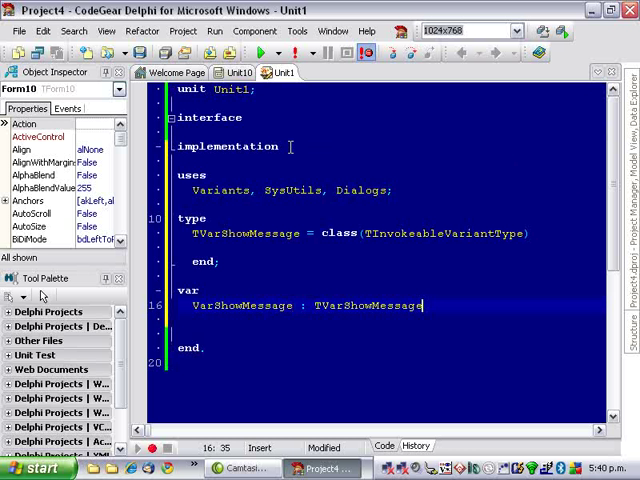
{"action": "type", "text": "= Nil;"}
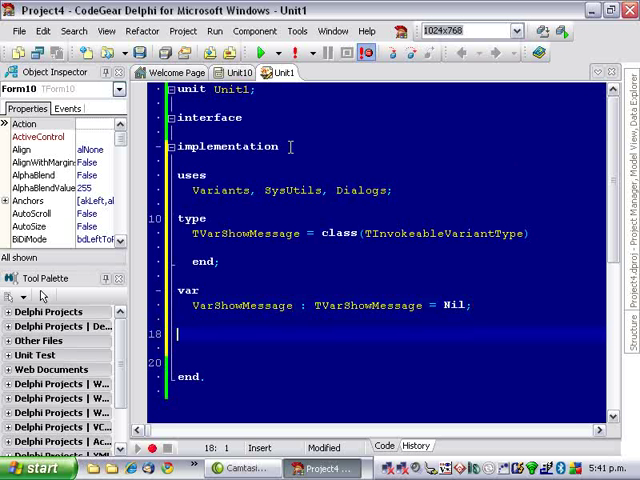
- Add an initialization section with VarShowMessage := TVarShowMessage.Create
{"action": "type", "text": "initialization"}
{"action": "type", "text": "V"}
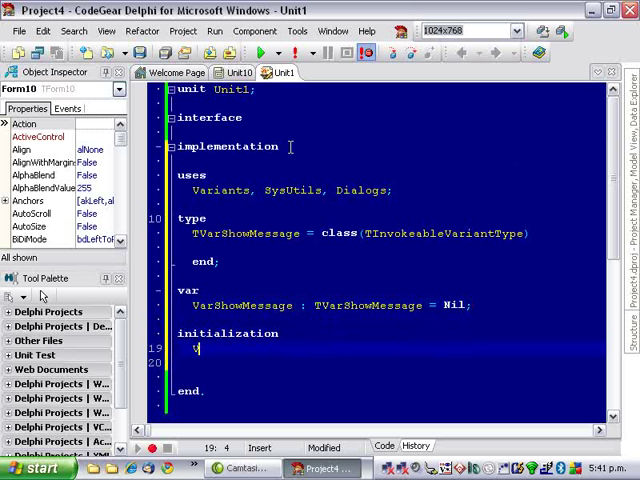
{"action": "type", "text": "arShowM"}
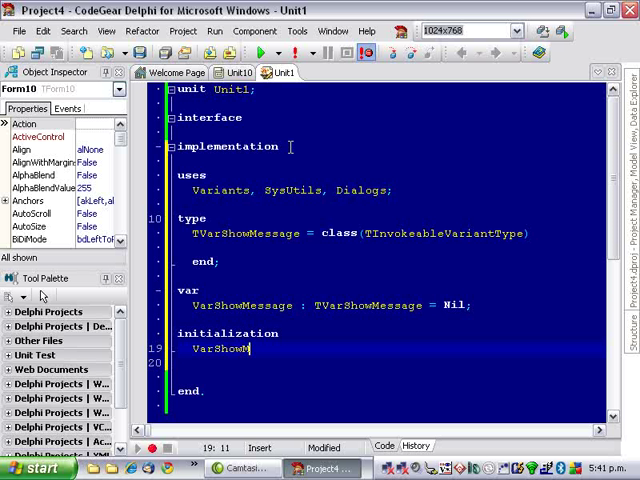
{"action": "type", "text": "essage := T"}
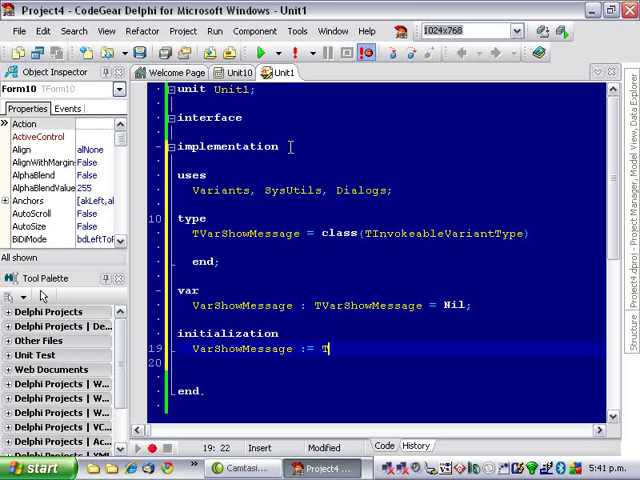
{"action": "type", "text": "TVarShowMessage"}
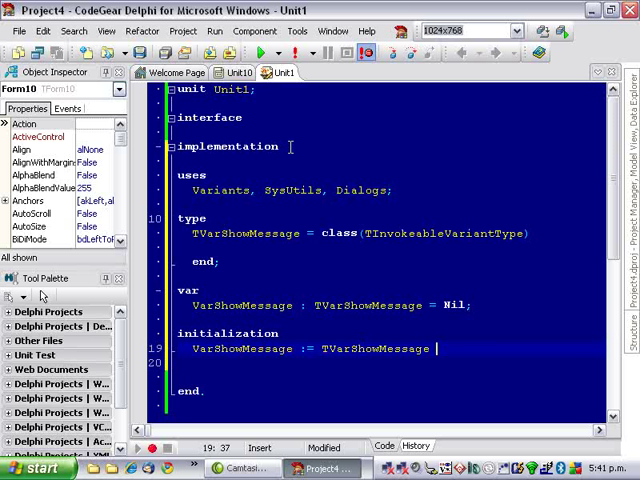
{"action": "type", "text": ".Create;"}
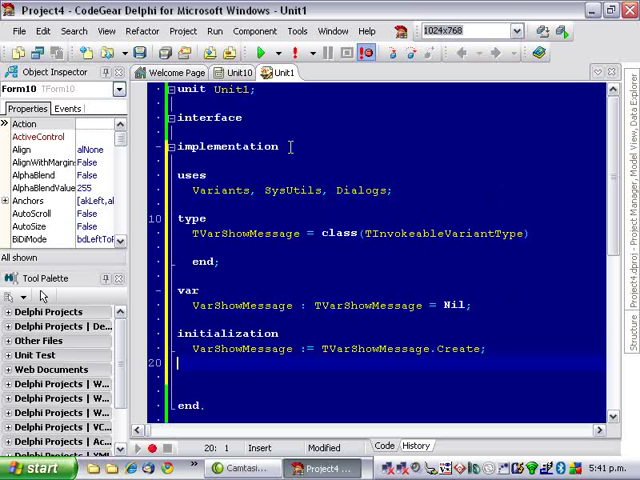
- Add a finalization section calling FreeAndNil(VarShowMessage)
{"action": "type", "text": "finili"}
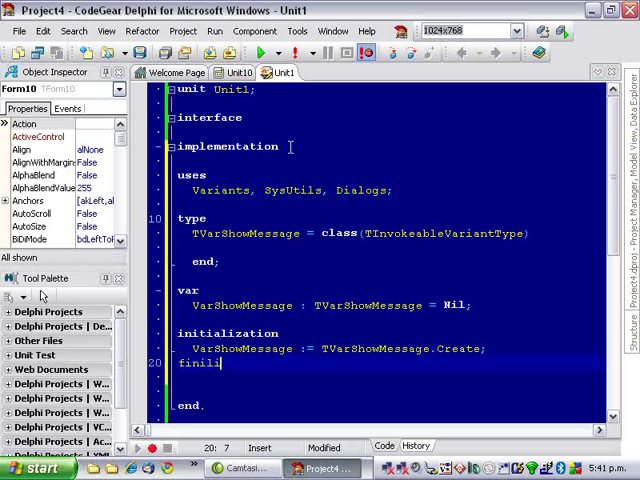
{"action": "type", "text": "zation"}
{"action": "left_click", "coordinate": [390, 376]}
{"action": "type", "text": "FreeAndNil();"}
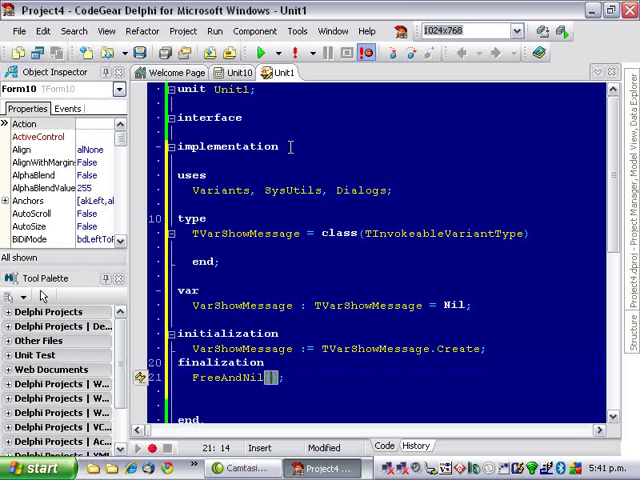
{"action": "type", "text": "VarShowMessage"}
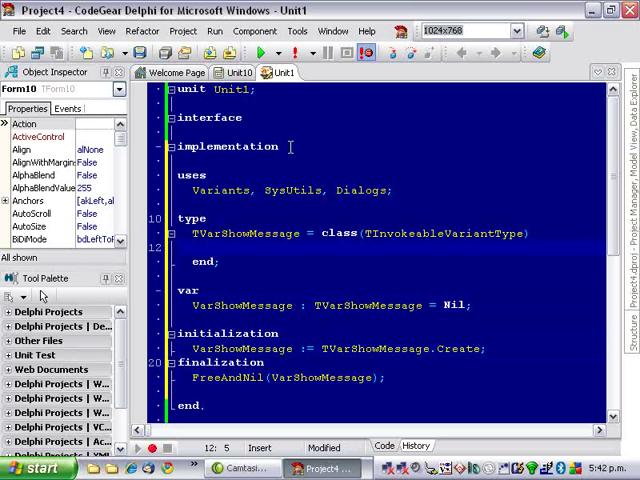
- Save the unit as uVarShowMessage in the DynamicTypes folder via Save As
{"action": "left_click", "coordinate": [18, 32]}
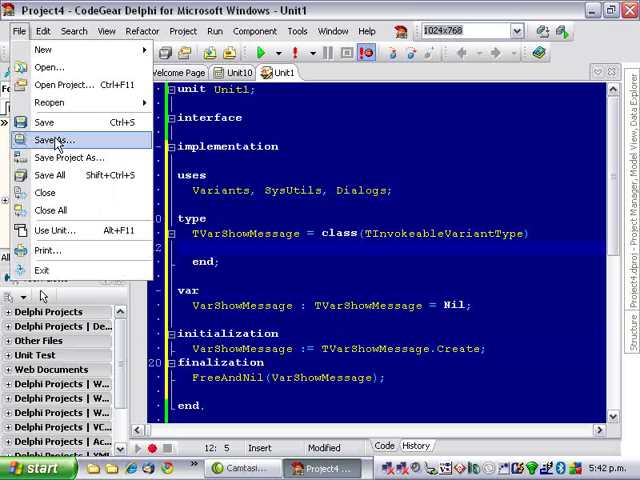
{"action": "left_click", "coordinate": [56, 140]}
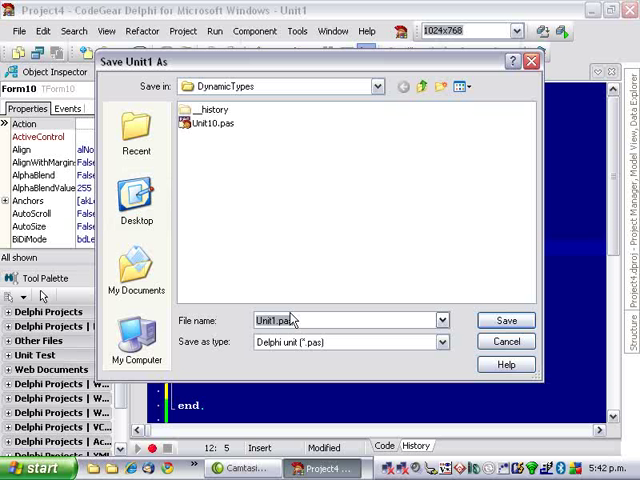
{"action": "type", "text": "Var"}
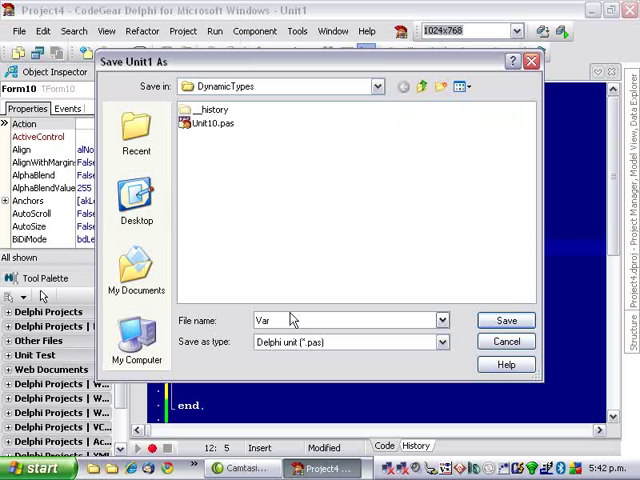
{"action": "type", "text": "uVarShowMessage"}
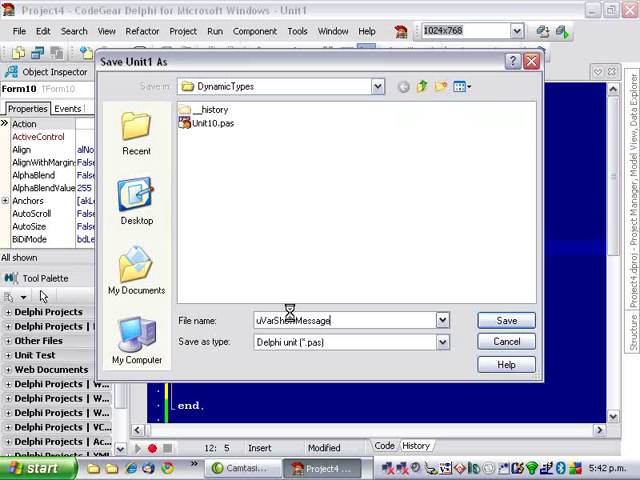
{"action": "left_click", "coordinate": [506, 320]}
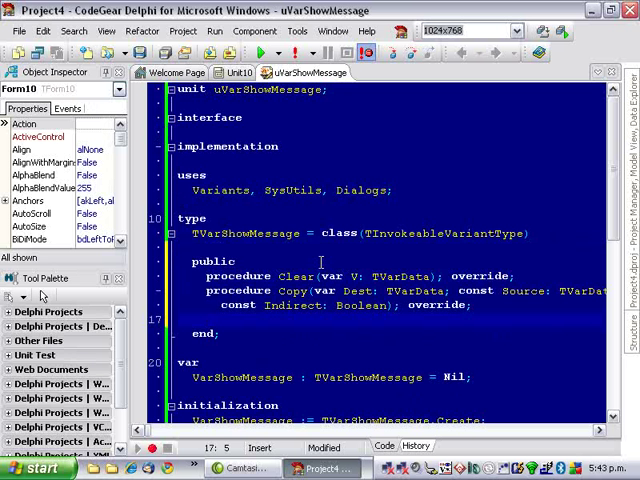
- Declare override methods Clear, Copy, GetProperty and SetProperty and generate their bodies
{"action": "type", "text": "Ge"}
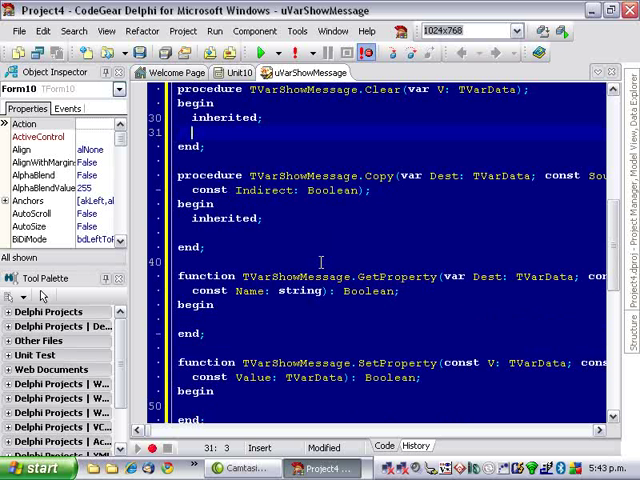
- Make Clear call SimplisticClear(V) and Copy call SimplisticCopy(Dest, Source, Indirect)
{"action": "type", "text": "SimplisticClear(V);"}
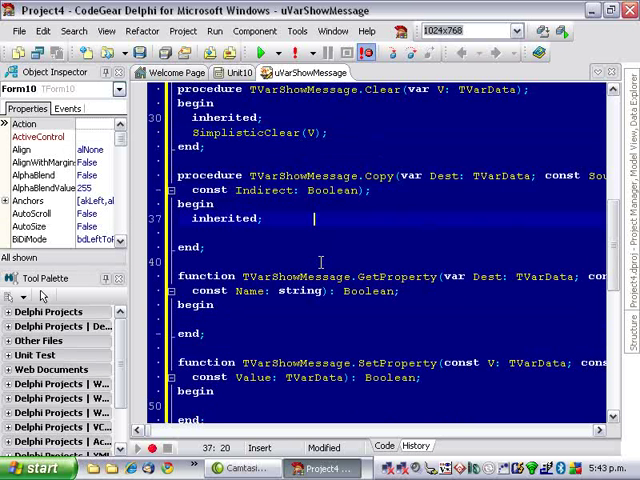
{"action": "type", "text": "sticCopy(Dest, );"}
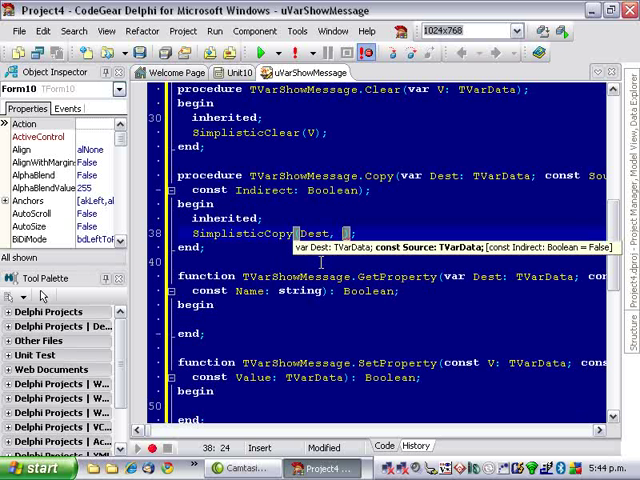
{"action": "type", "text": "Source,"}
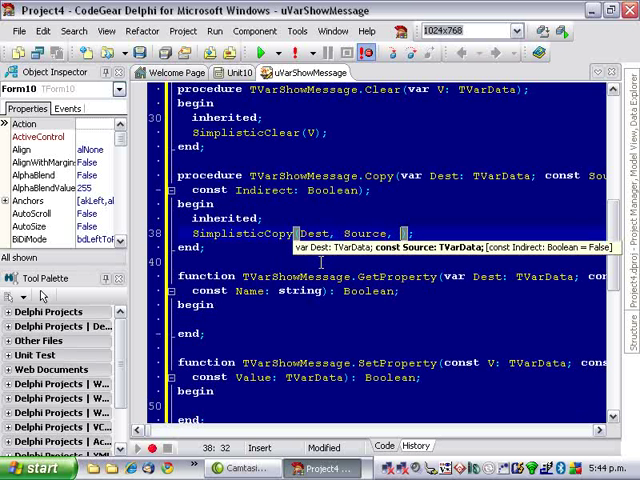
{"action": "type", "text": "Indirect"}
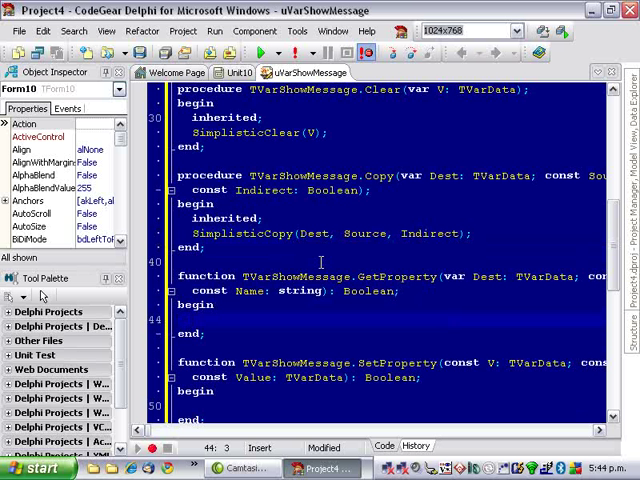
- Write ShowMessage with the property Name and result := True in the property methods
{"action": "type", "text": "ShowMessag"}
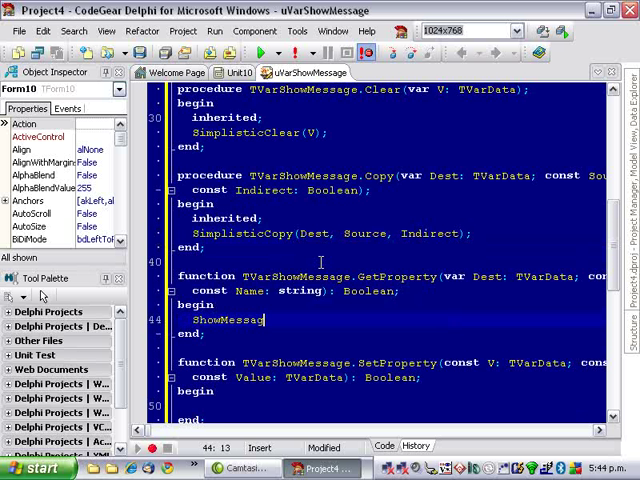
{"action": "type", "text": "('Get ' +"}
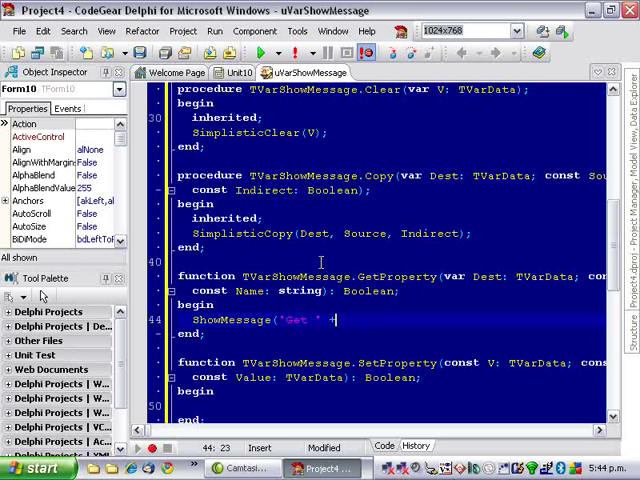
{"action": "type", "text": "Name);"}
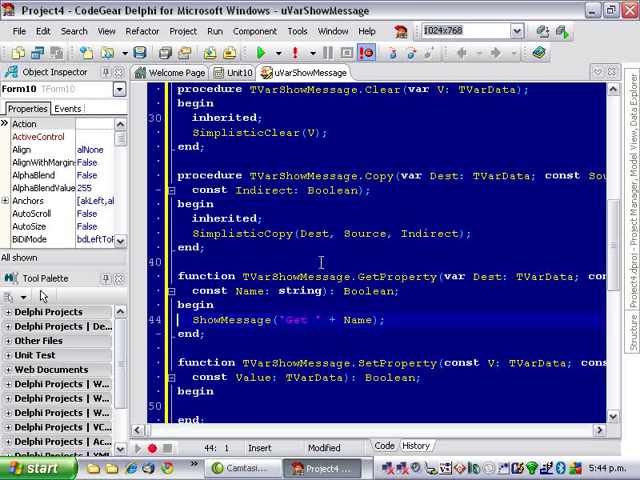
{"action": "type", "text": "result := True;"}
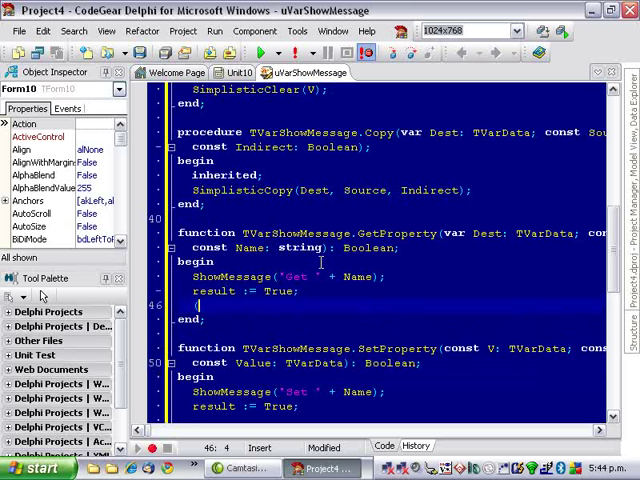
- In GetProperty assign Variant(Dest) := 42
{"action": "type", "text": "Variant"}
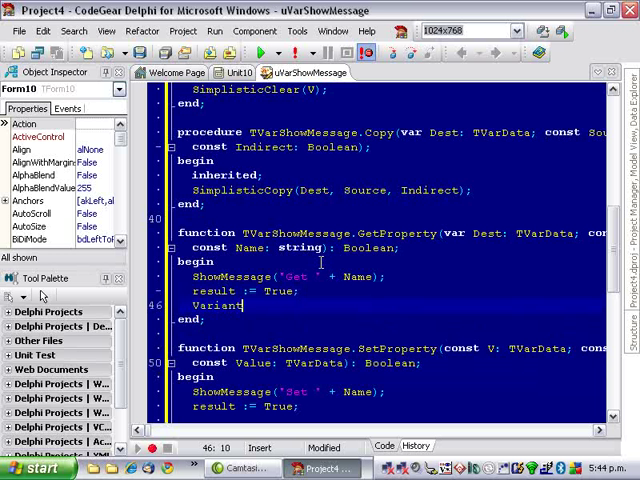
{"action": "type", "text": "("}
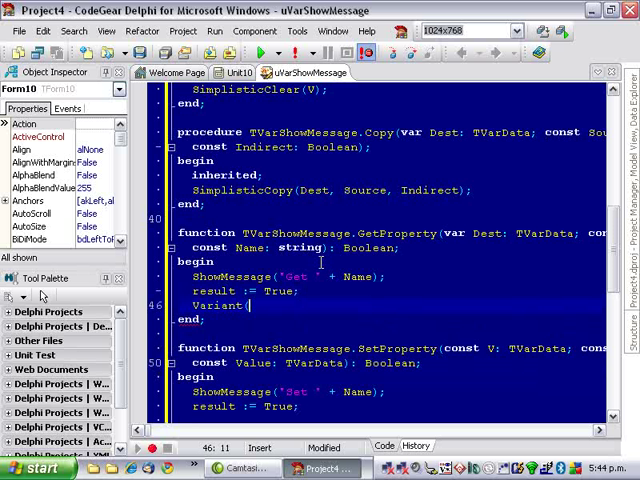
{"action": "type", "text": "Dest)"}
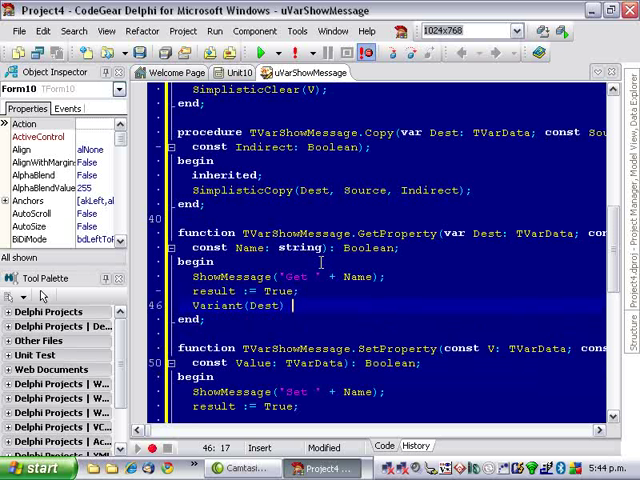
{"action": "type", "text": ":= 4"}
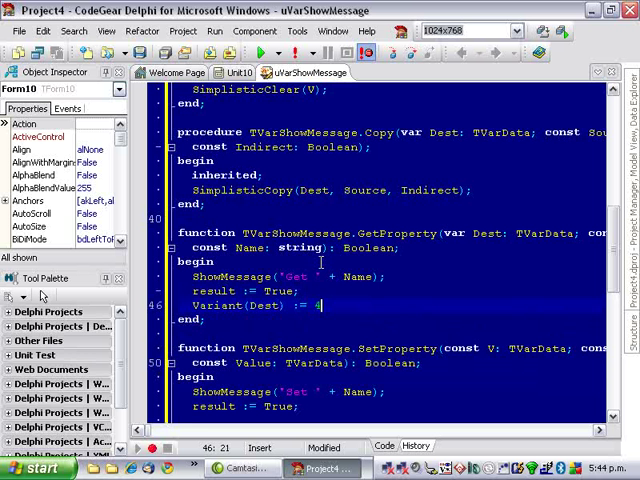
{"action": "type", "text": "2;"}
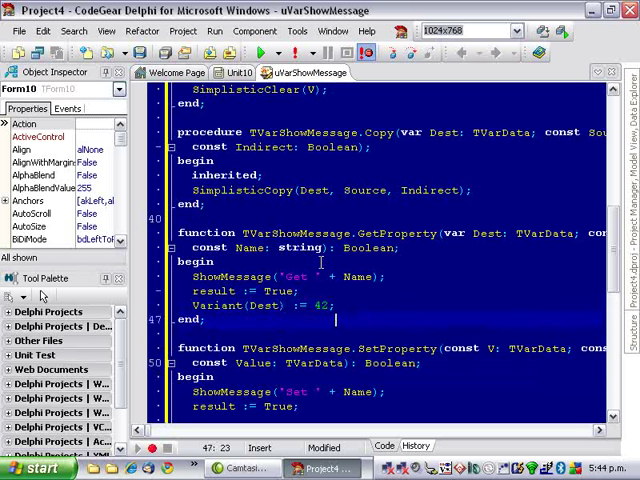
{"action": "scroll", "scroll_direction": "down", "scroll_amount": 3}
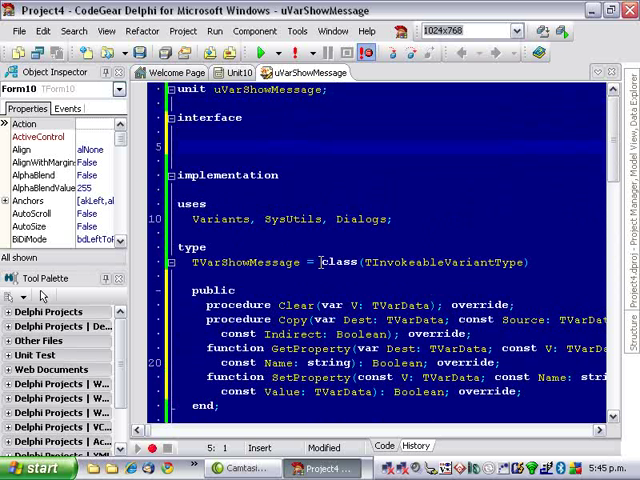
- Declare function CreateVarShowMessage : Variant; in the interface section
{"action": "type", "text": "function Cr"}
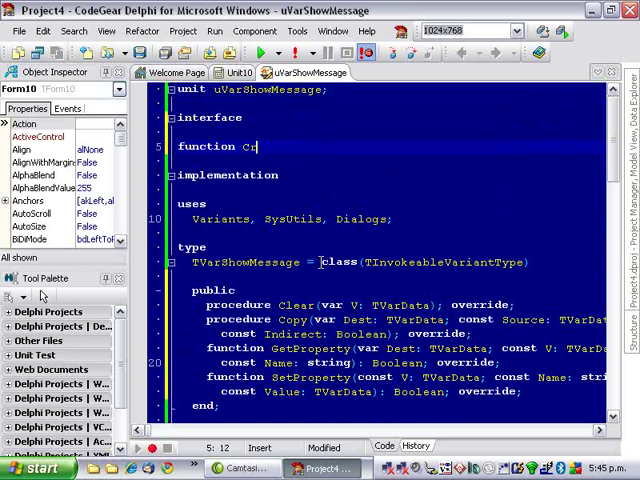
{"action": "type", "text": "eate"}
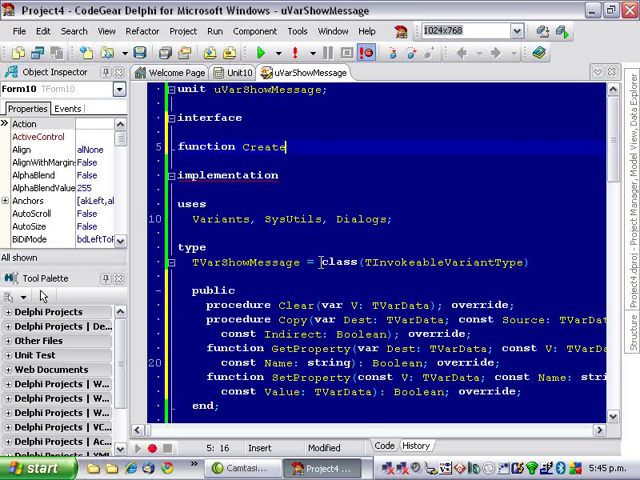
{"action": "type", "text": "VarShowMessage : V"}
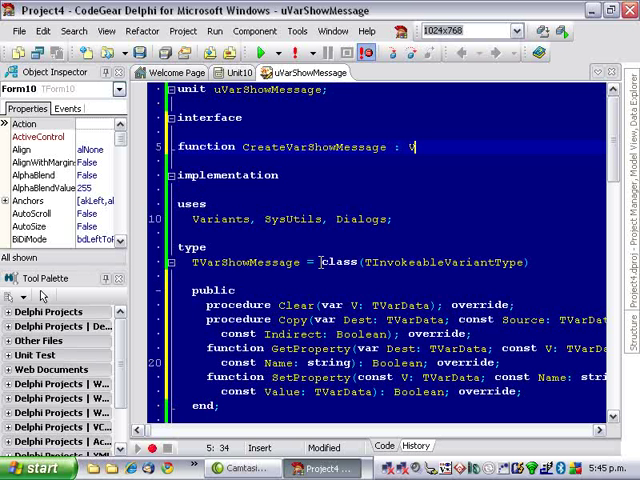
{"action": "type", "text": "ariant;"}
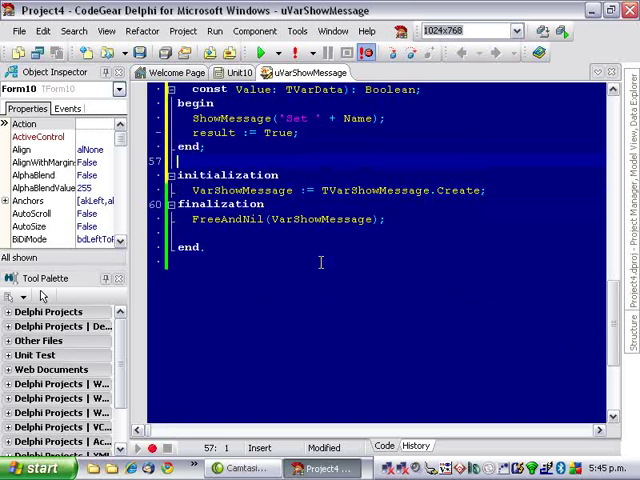
- Start the CreateVarShowMessage body and clear Result with VarClear
{"action": "type", "text": "function CreateVarShowMessage : Variant;"}
{"action": "type", "text": "VarClear(V);"}
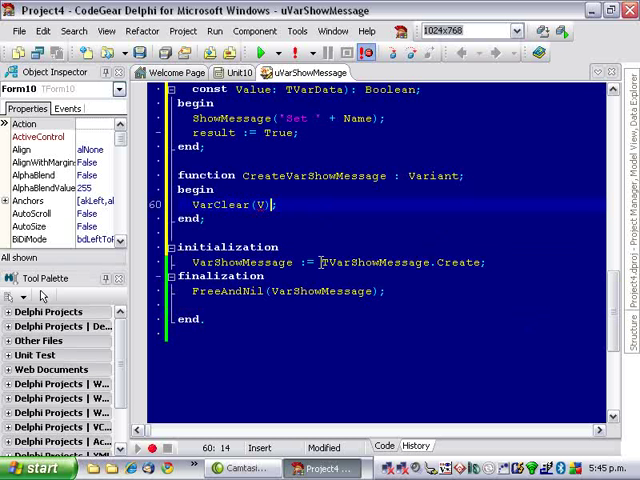
{"action": "type", "text": "Result"}
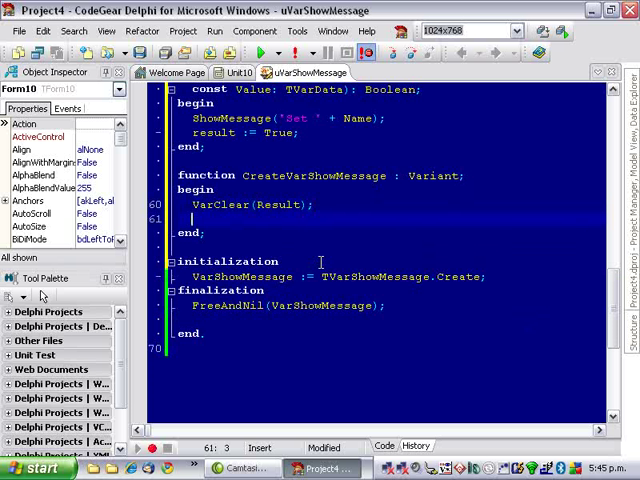
- Set TVarData(Result).VType := VarShowMessage.VarType
{"action": "type", "text": "T"}
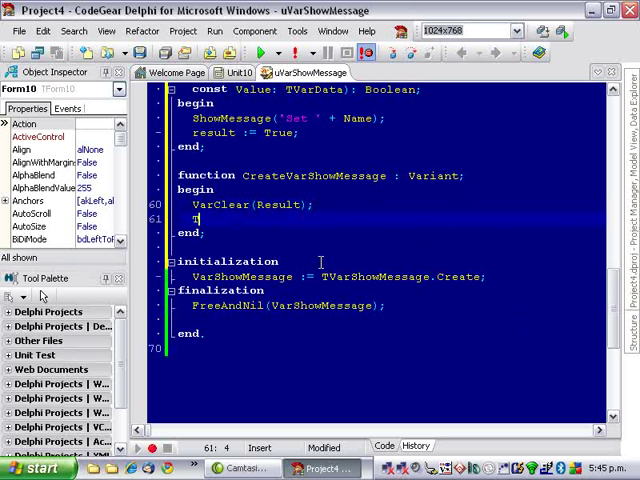
{"action": "type", "text": "Var"}
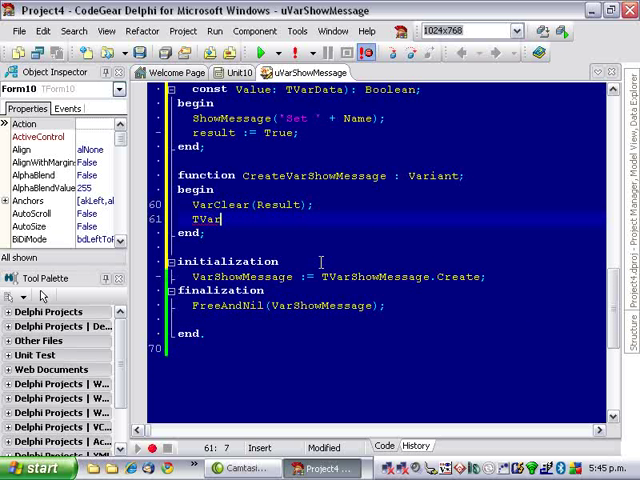
{"action": "type", "text": "Data"}
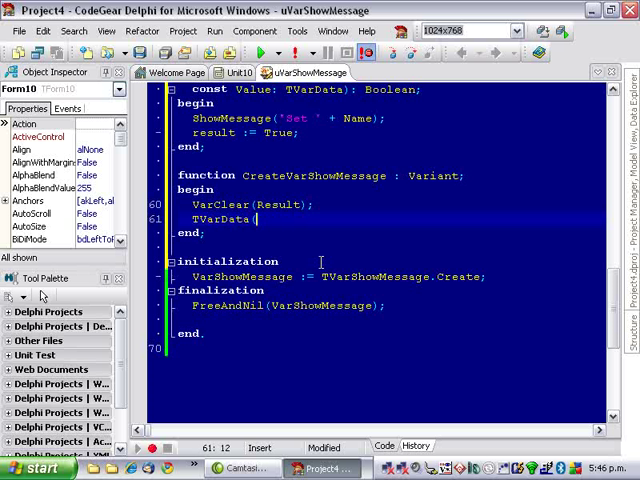
{"action": "type", "text": "(Result)"}
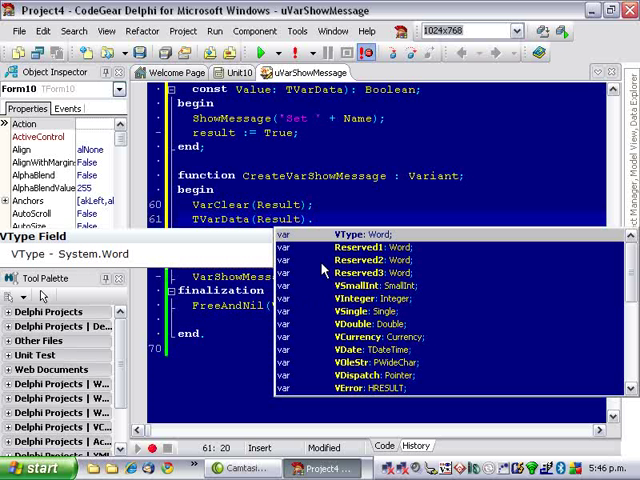
{"action": "type", "text": ".VType :="}
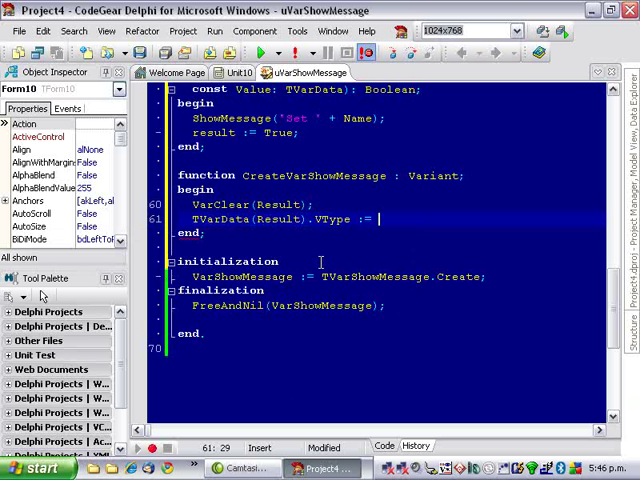
{"action": "type", "text": "VarShowMessage."}
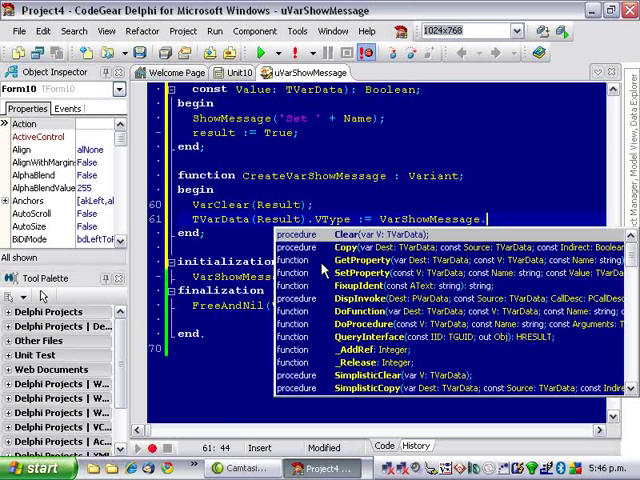
{"action": "type", "text": "VT"}
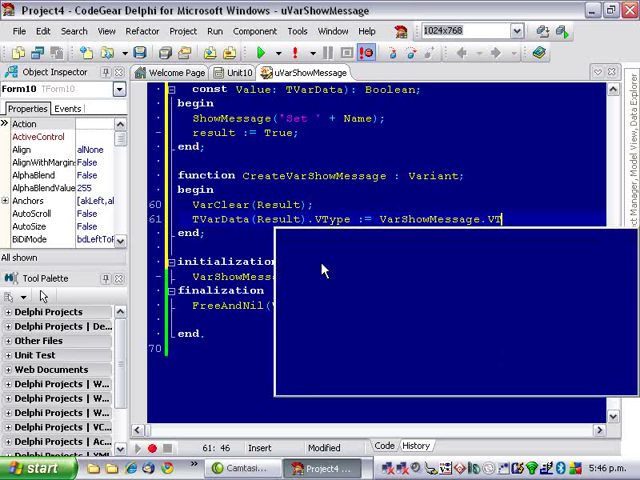
{"action": "type", "text": "arType;"}
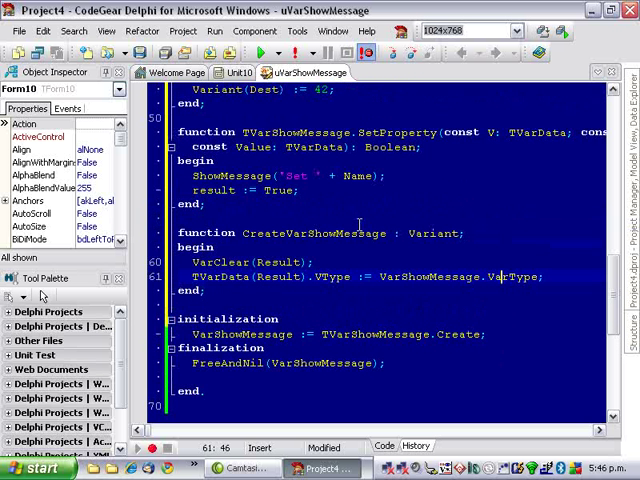
{"action": "scroll", "scroll_direction": "down", "scroll_amount": 3}
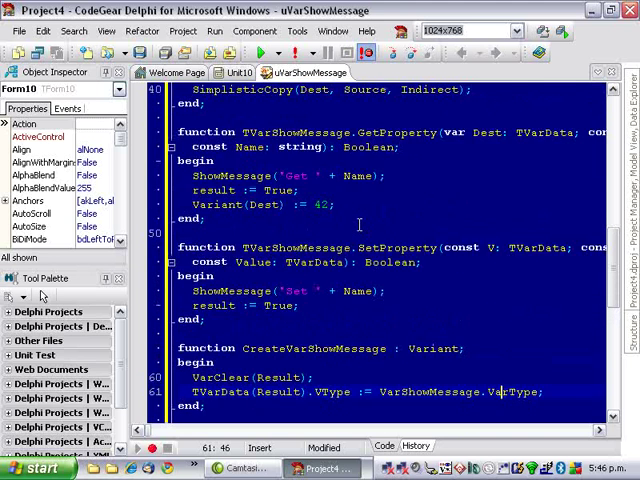
- Switch to the Unit10 tab showing the Form10 designer with Button1
{"action": "scroll", "scroll_direction": "up", "scroll_amount": 3}
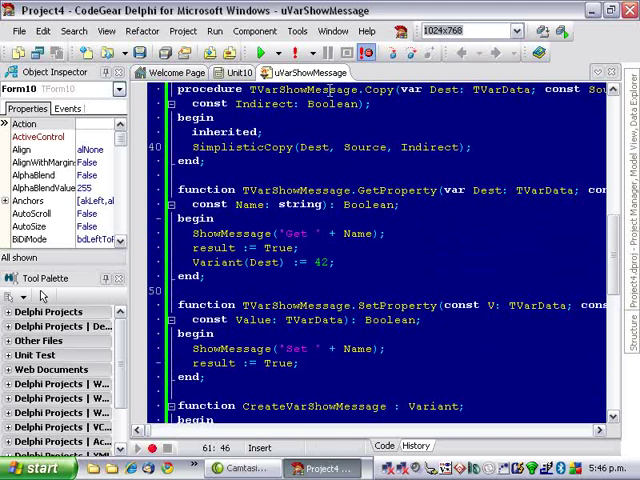
{"action": "left_click", "coordinate": [238, 72]}
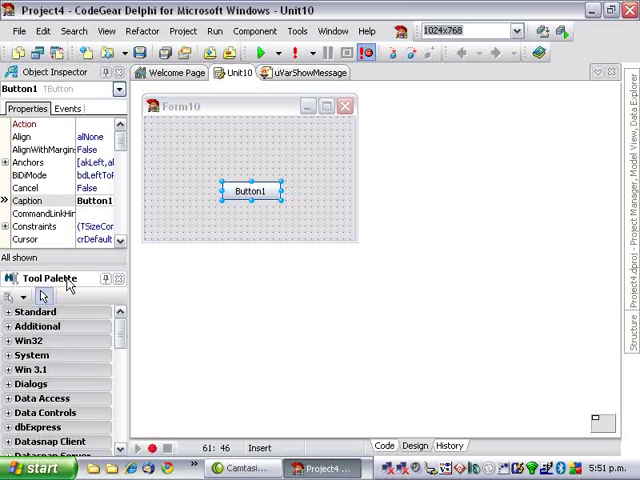
- Create Button1's click handler with v: Variant and assign v := CreateVarShowMessage
{"action": "double_click", "coordinate": [252, 190]}
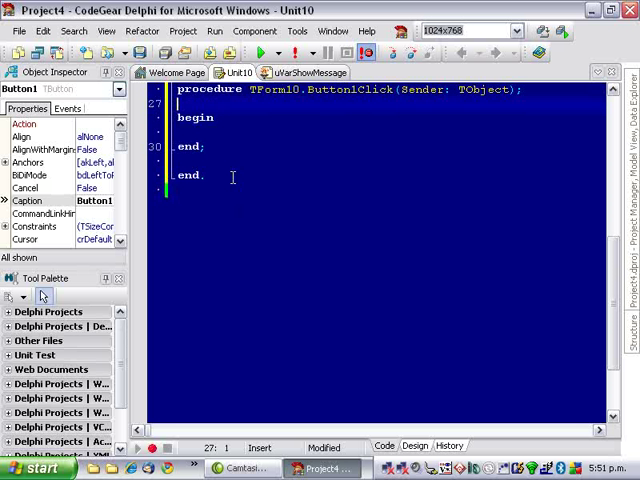
{"action": "type", "text": "var"}
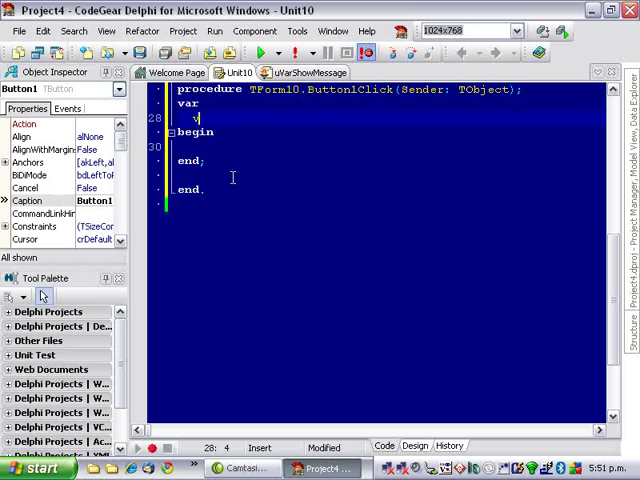
{"action": "type", "text": ": Variant;"}
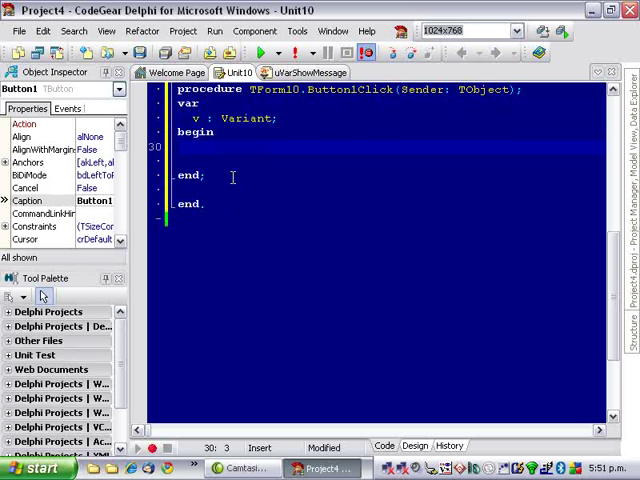
{"action": "type", "text": "v :="}
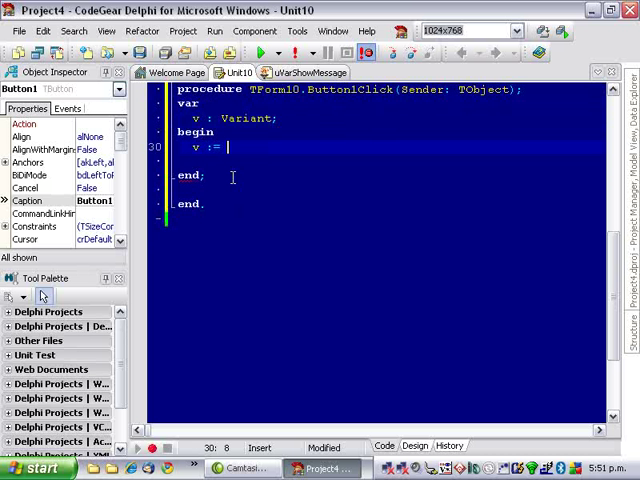
{"action": "type", "text": "Cr"}
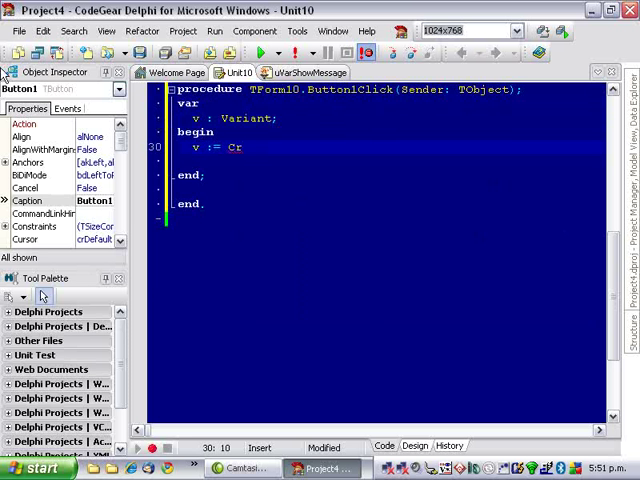
{"action": "left_click", "coordinate": [18, 32]}
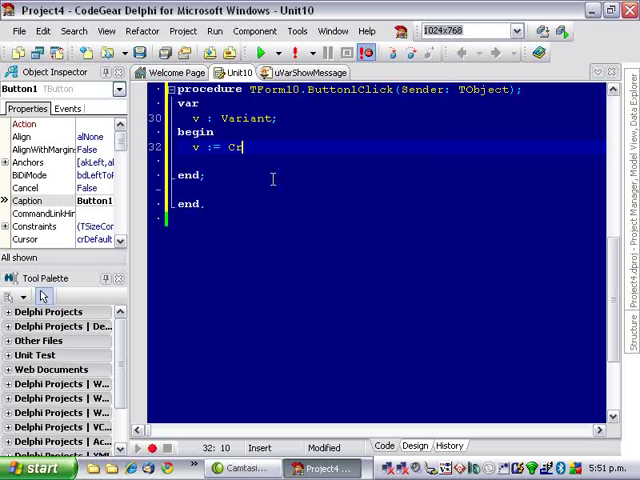
{"action": "type", "text": "rShowMessage;"}
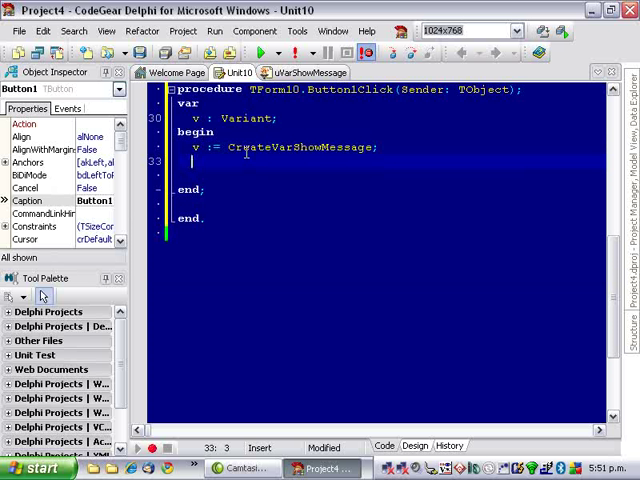
- Add v.Foo := 'Bla' and ShowMessage(v.Bar) to the handler, then run the project
{"action": "type", "text": "v"}
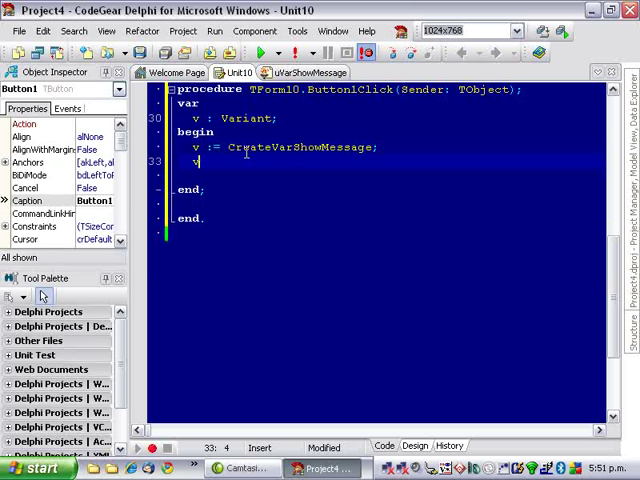
{"action": "type", "text": ".Foo"}
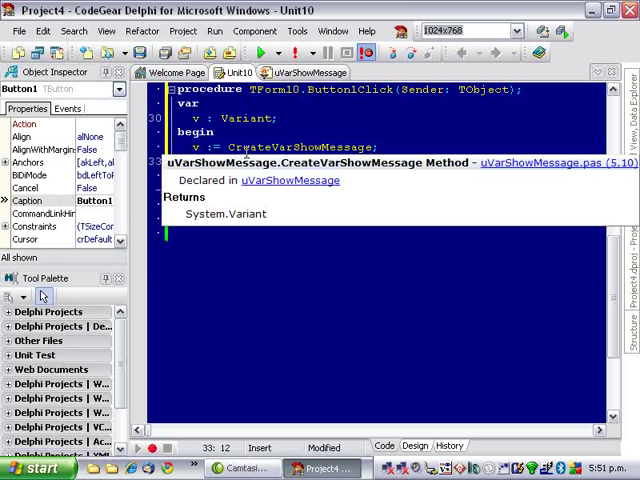
{"action": "type", "text": "v.Foo := 'Bla';"}
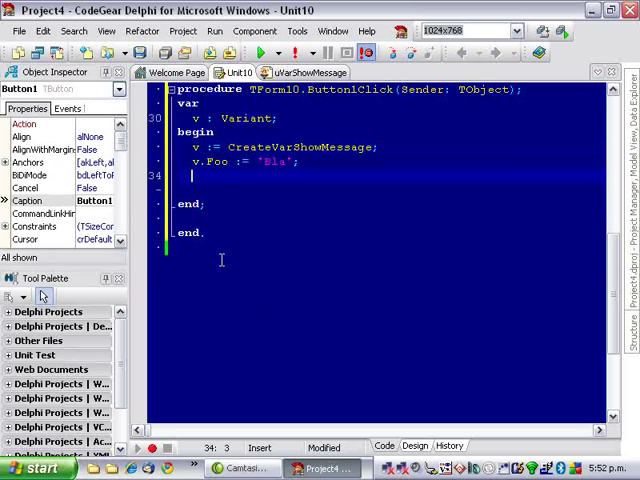
{"action": "type", "text": "ShowMessage(v."}
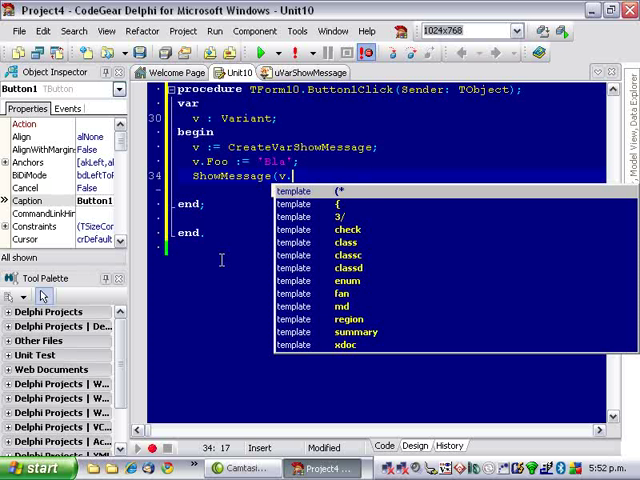
{"action": "type", "text": "Bar);"}
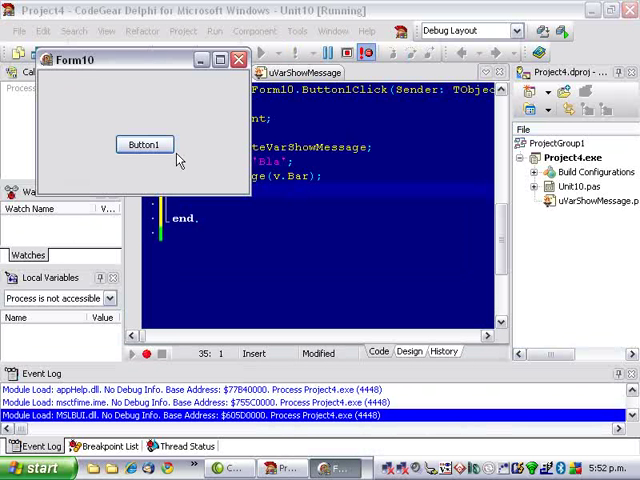
- Click Button1 on the running form and acknowledge the Set FOO, Get BAR and 42 messages
{"action": "left_click", "coordinate": [144, 144]}
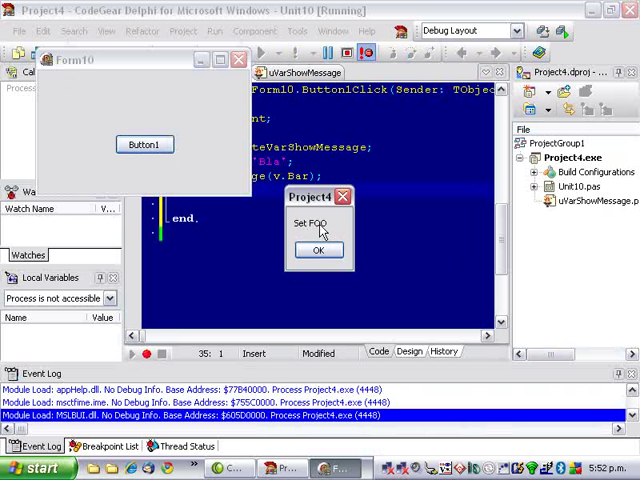
{"action": "left_click", "coordinate": [316, 250]}
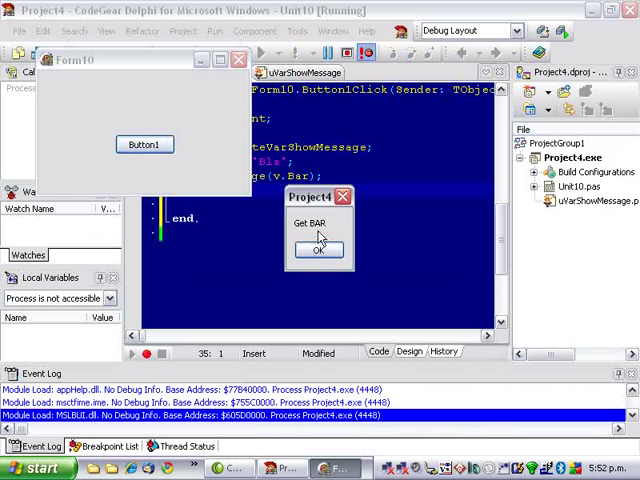
{"action": "left_click", "coordinate": [318, 250]}
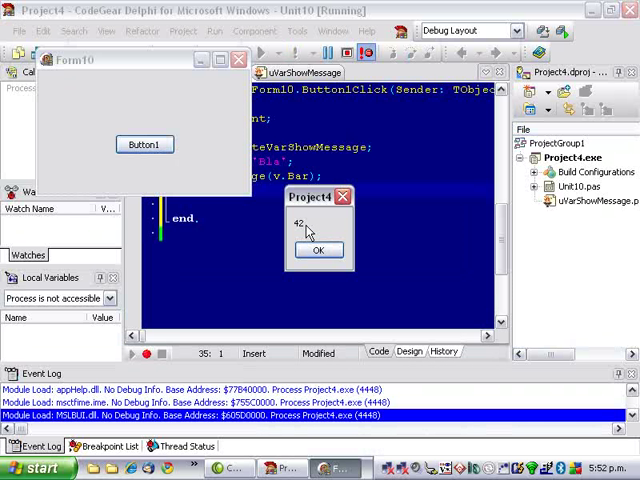
{"action": "left_click", "coordinate": [318, 250]}
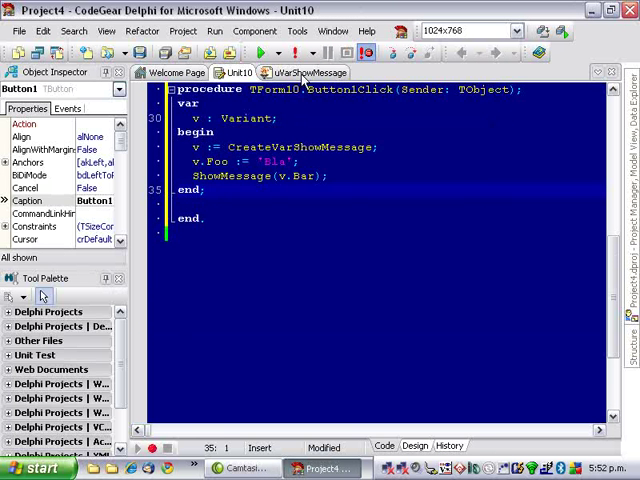
{"action": "left_click", "coordinate": [308, 72]}
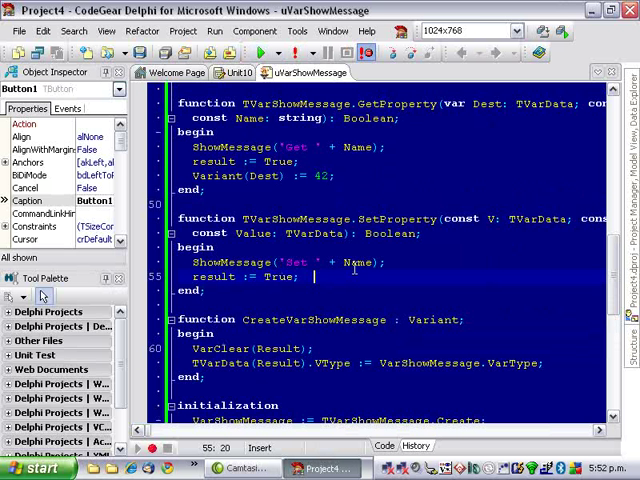
{"action": "double_click", "coordinate": [356, 262]}
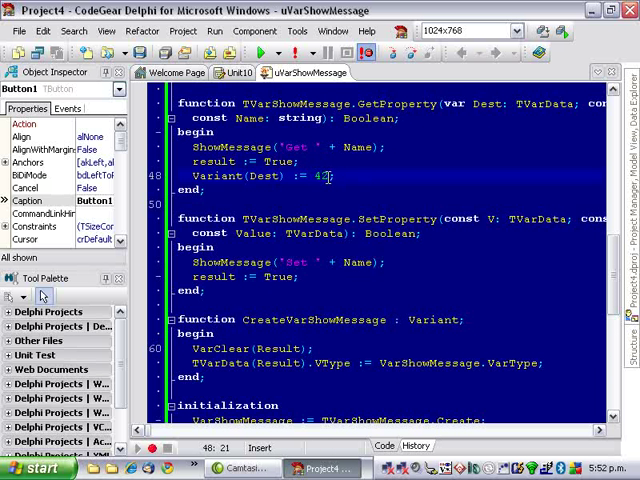
{"action": "left_click", "coordinate": [238, 72]}
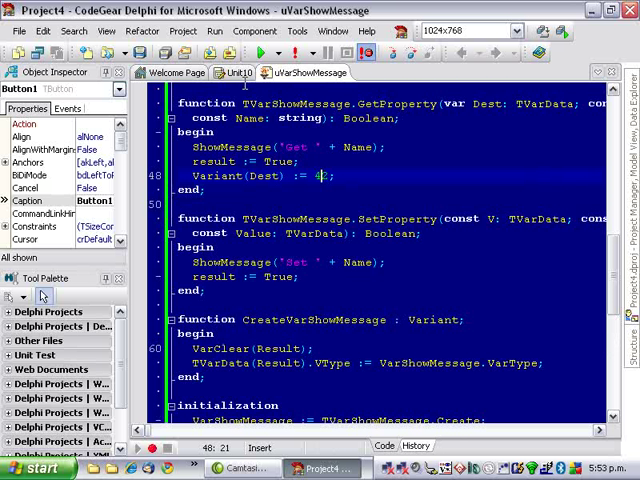
{"action": "left_click", "coordinate": [240, 72]}
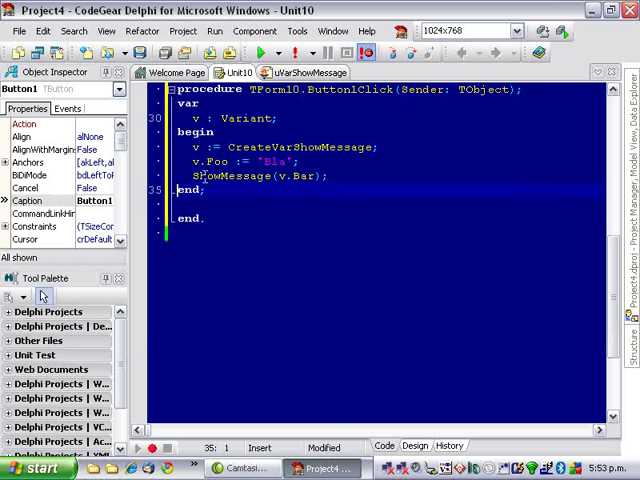